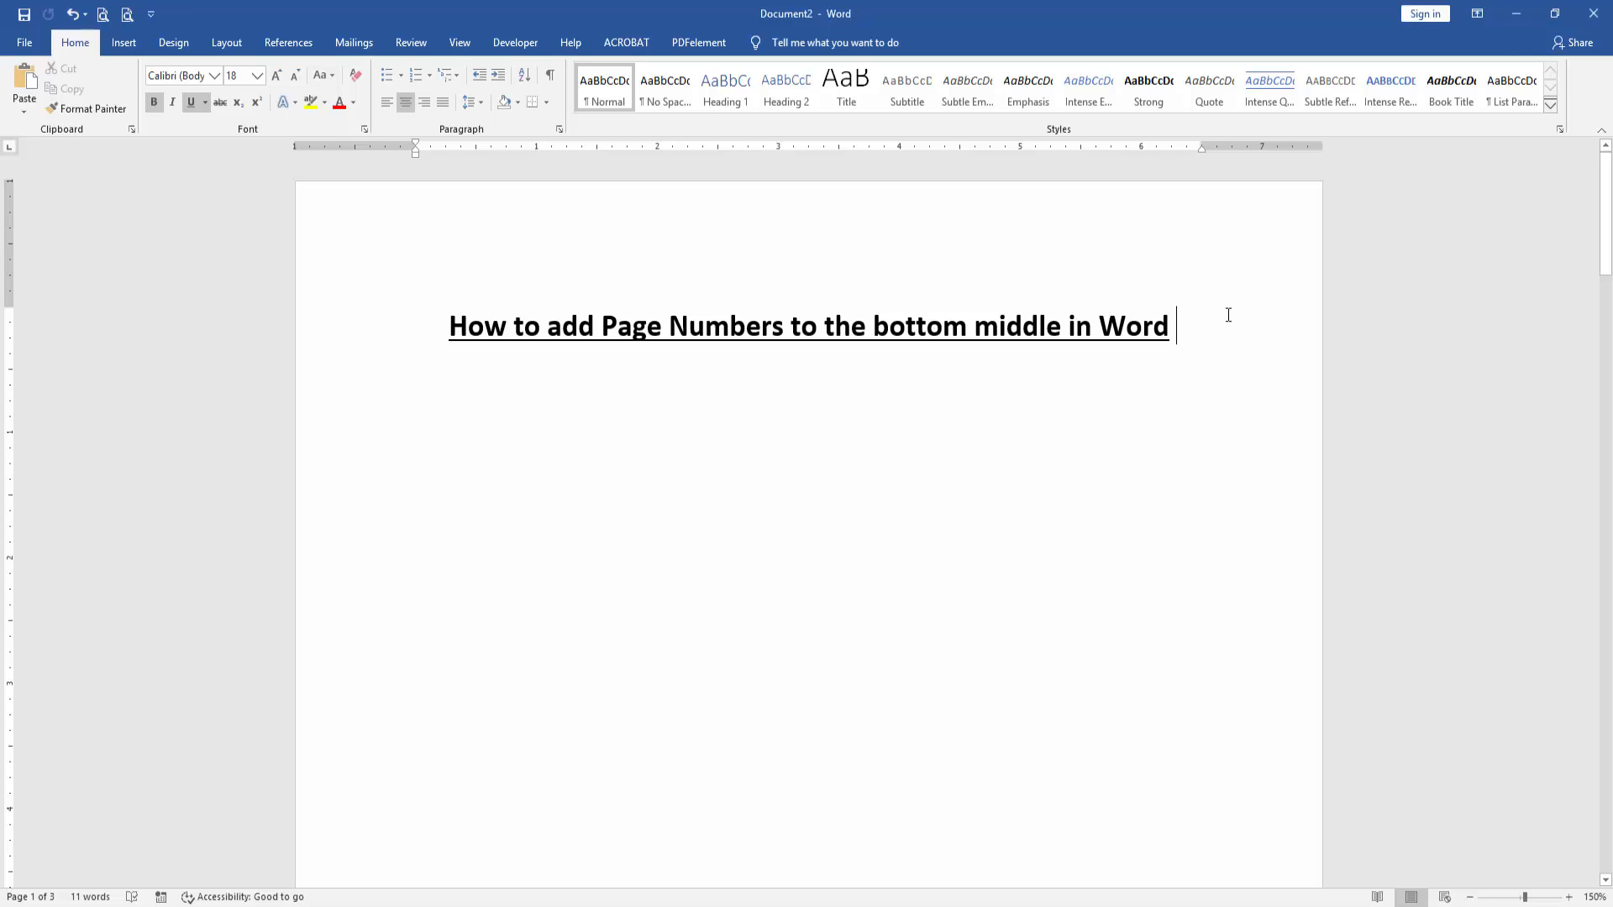
- Show the Insert ribbon's Page Number menu with the Bottom of Page style gallery
left_click(126, 42)
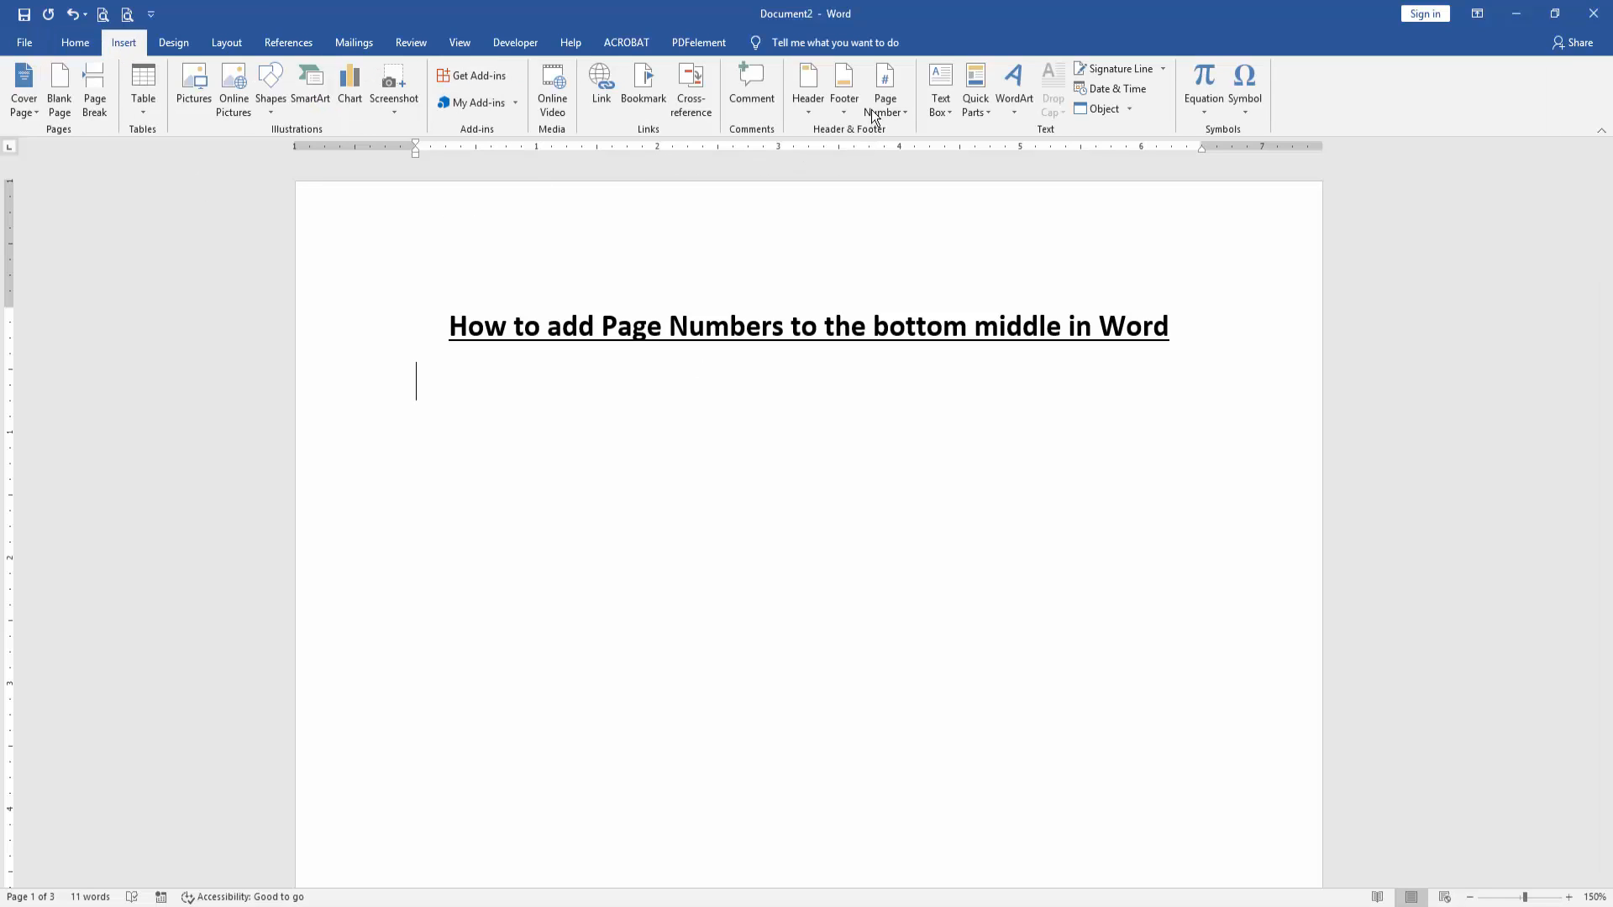
left_click(884, 84)
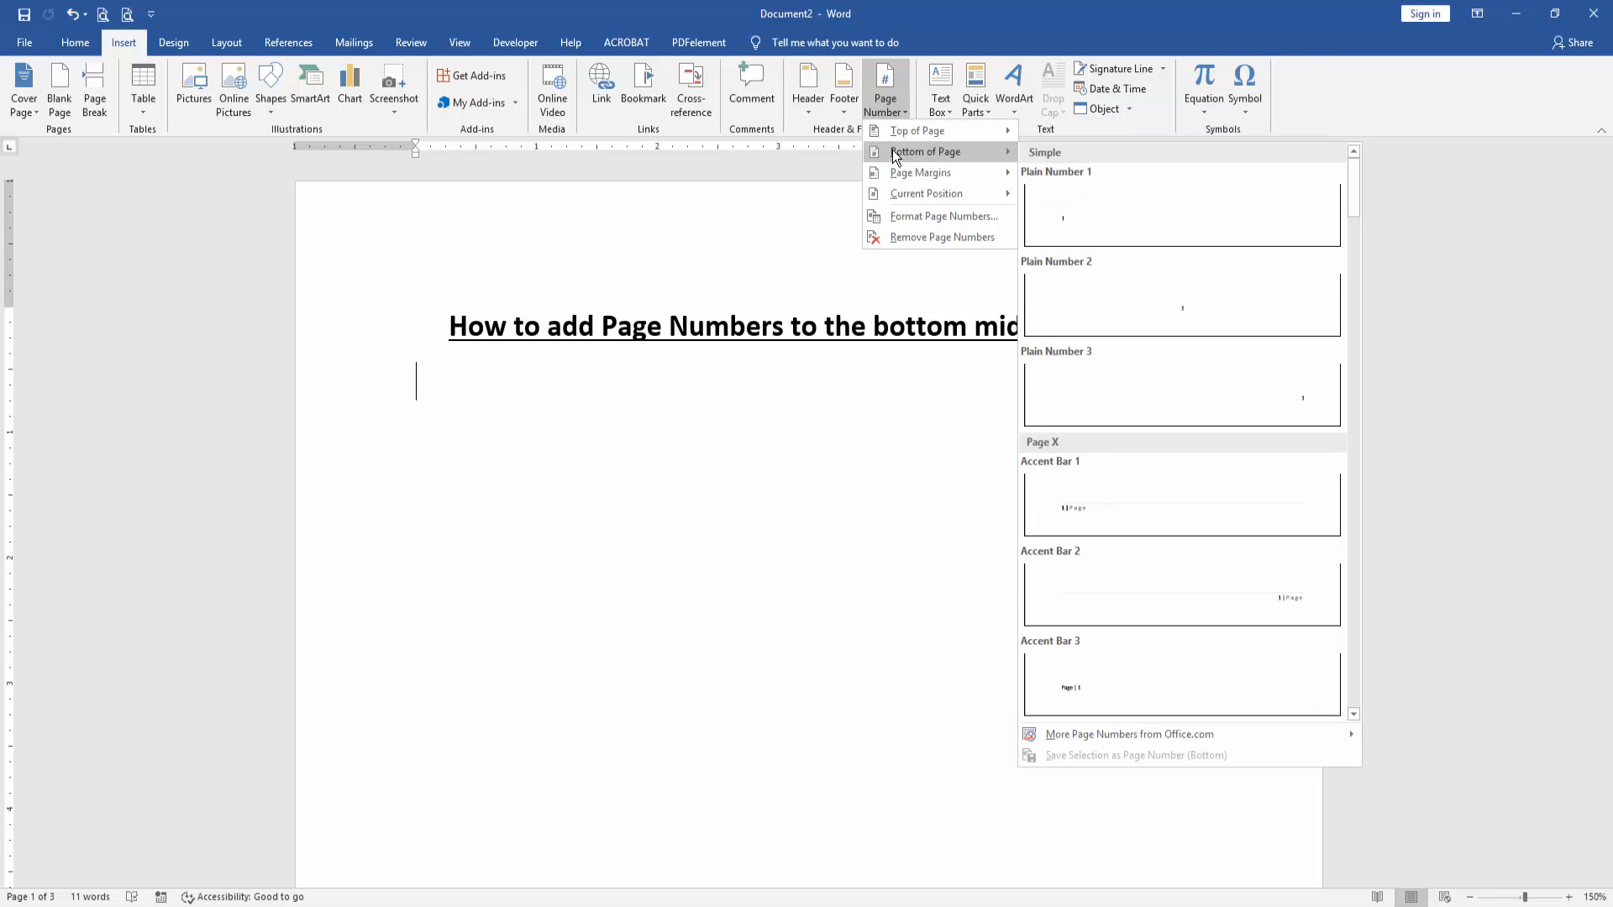
mouse_move(1156, 319)
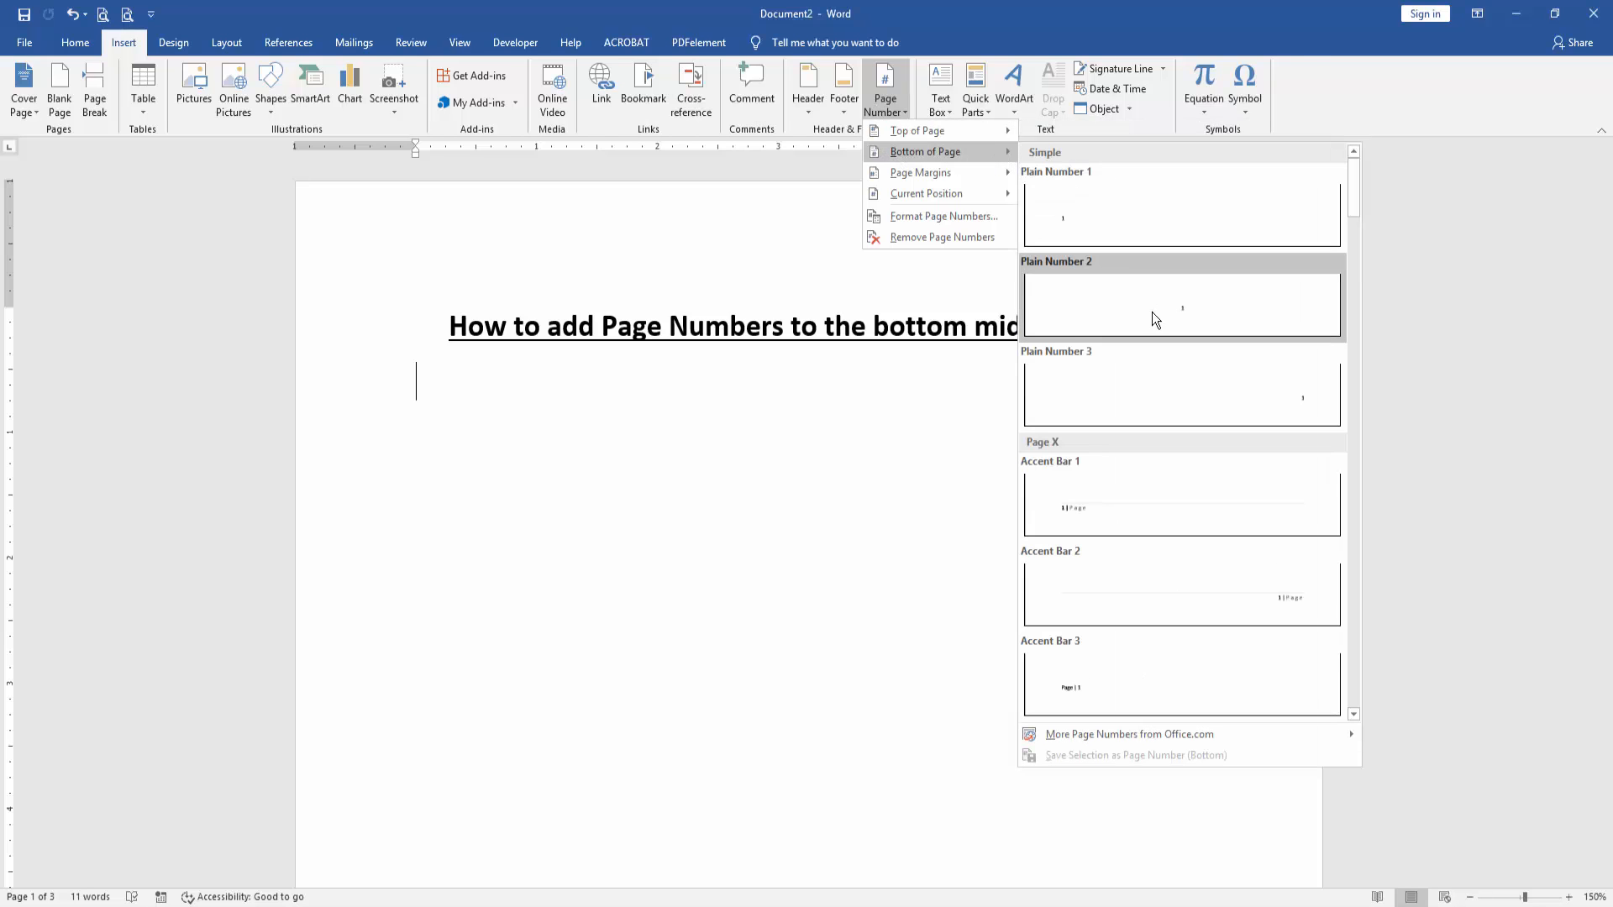
mouse_move(1152, 313)
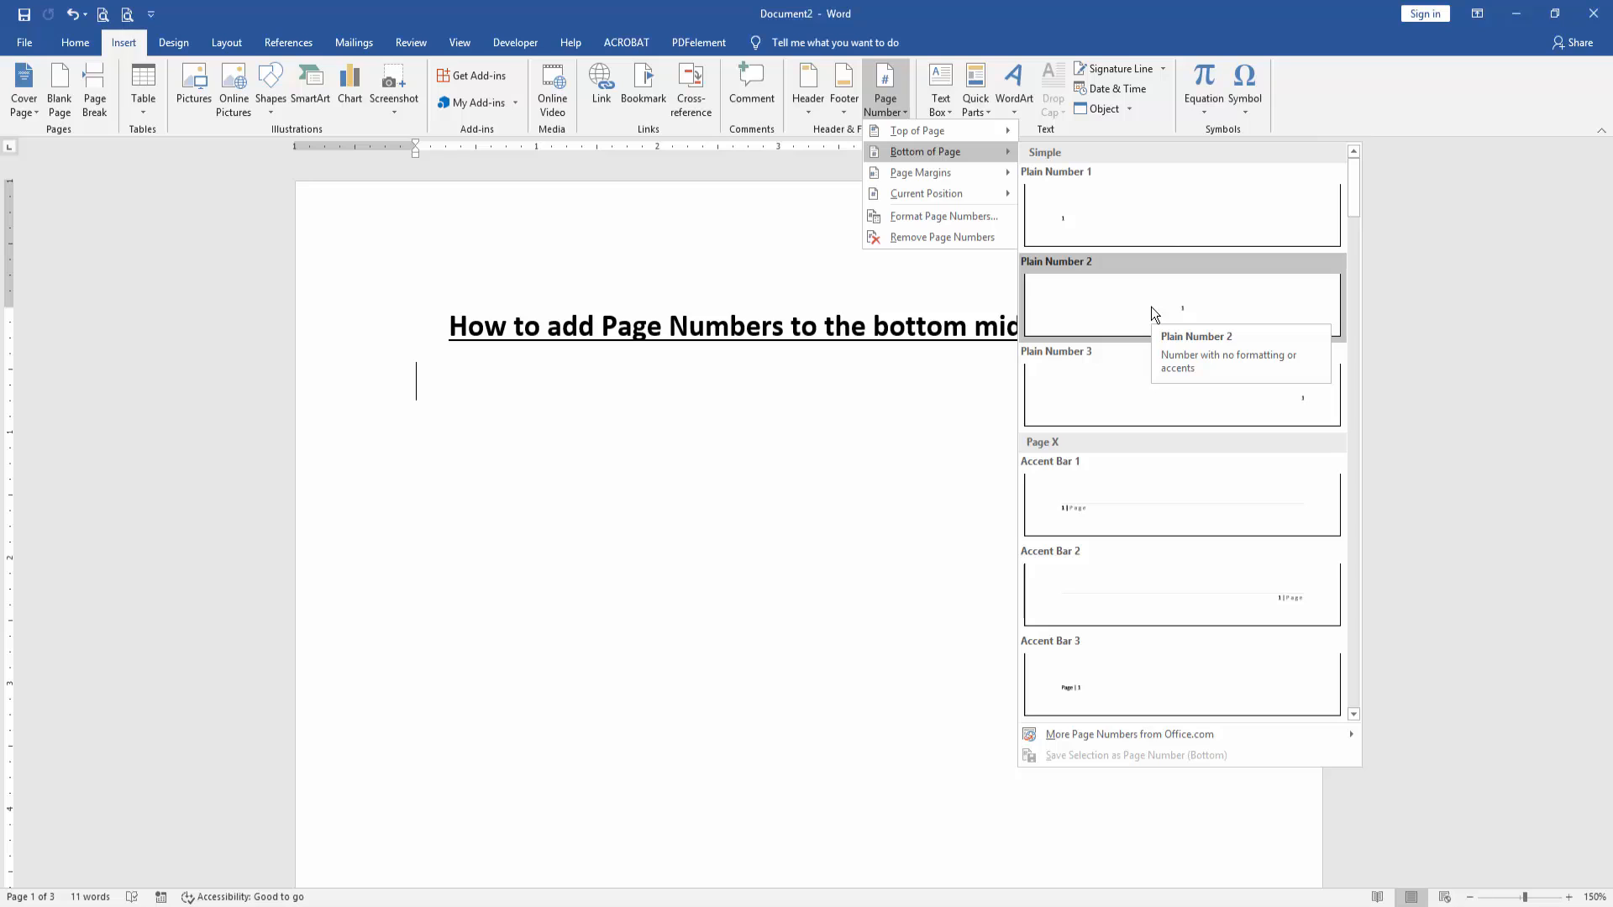
- Insert Plain Number 2 so a centred page number appears in every footer, confirmed on page 3
left_click(1183, 306)
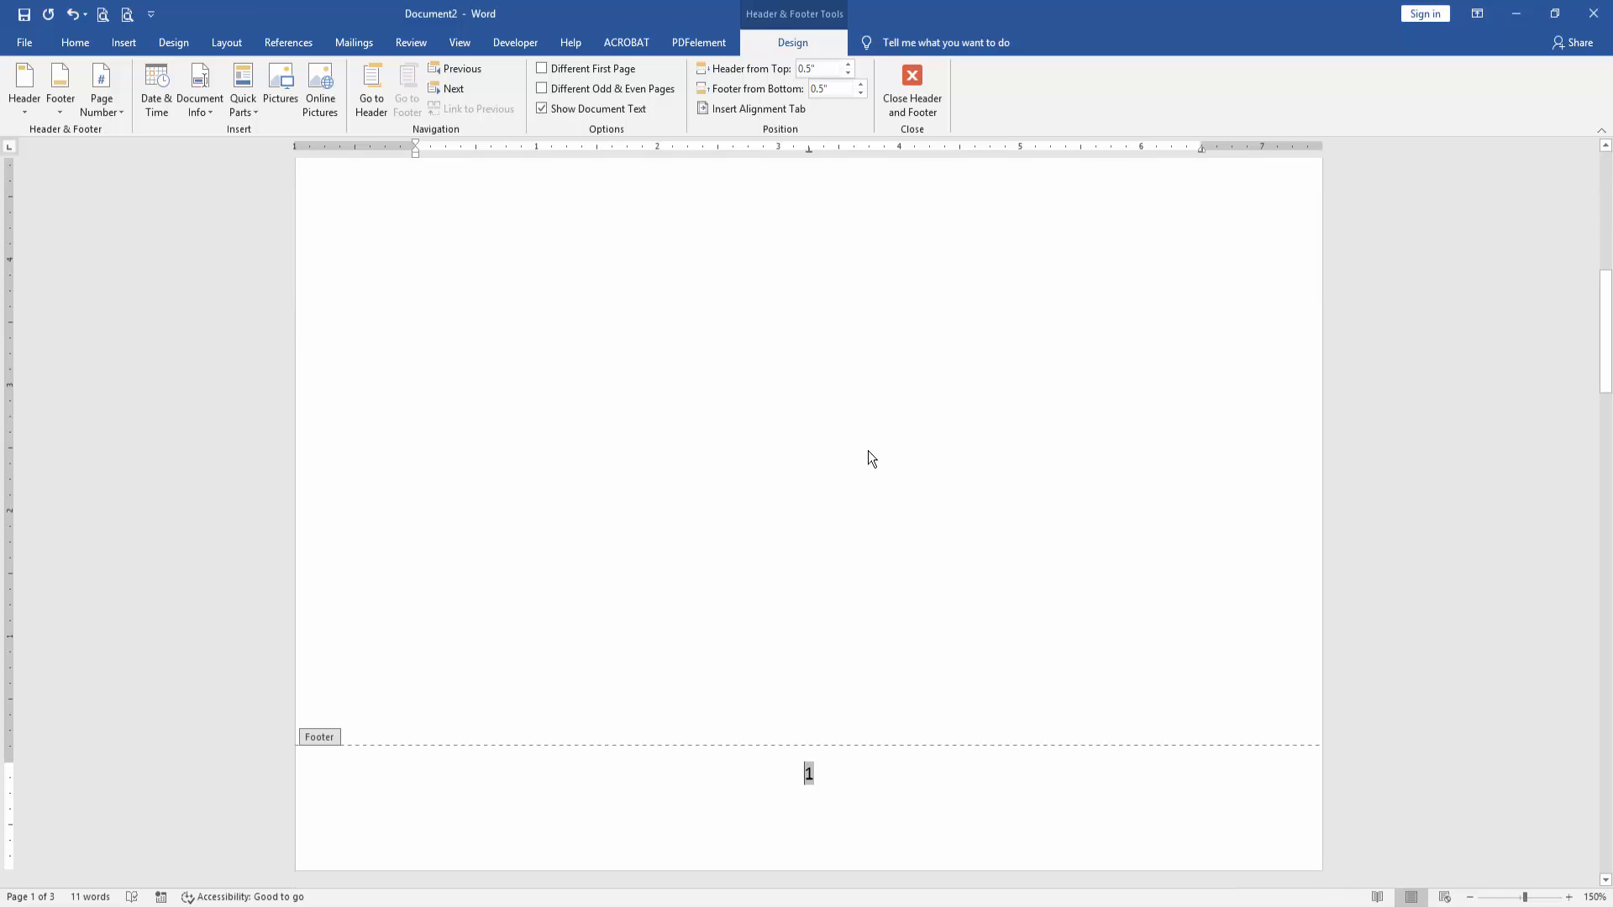
scroll("down", 3)
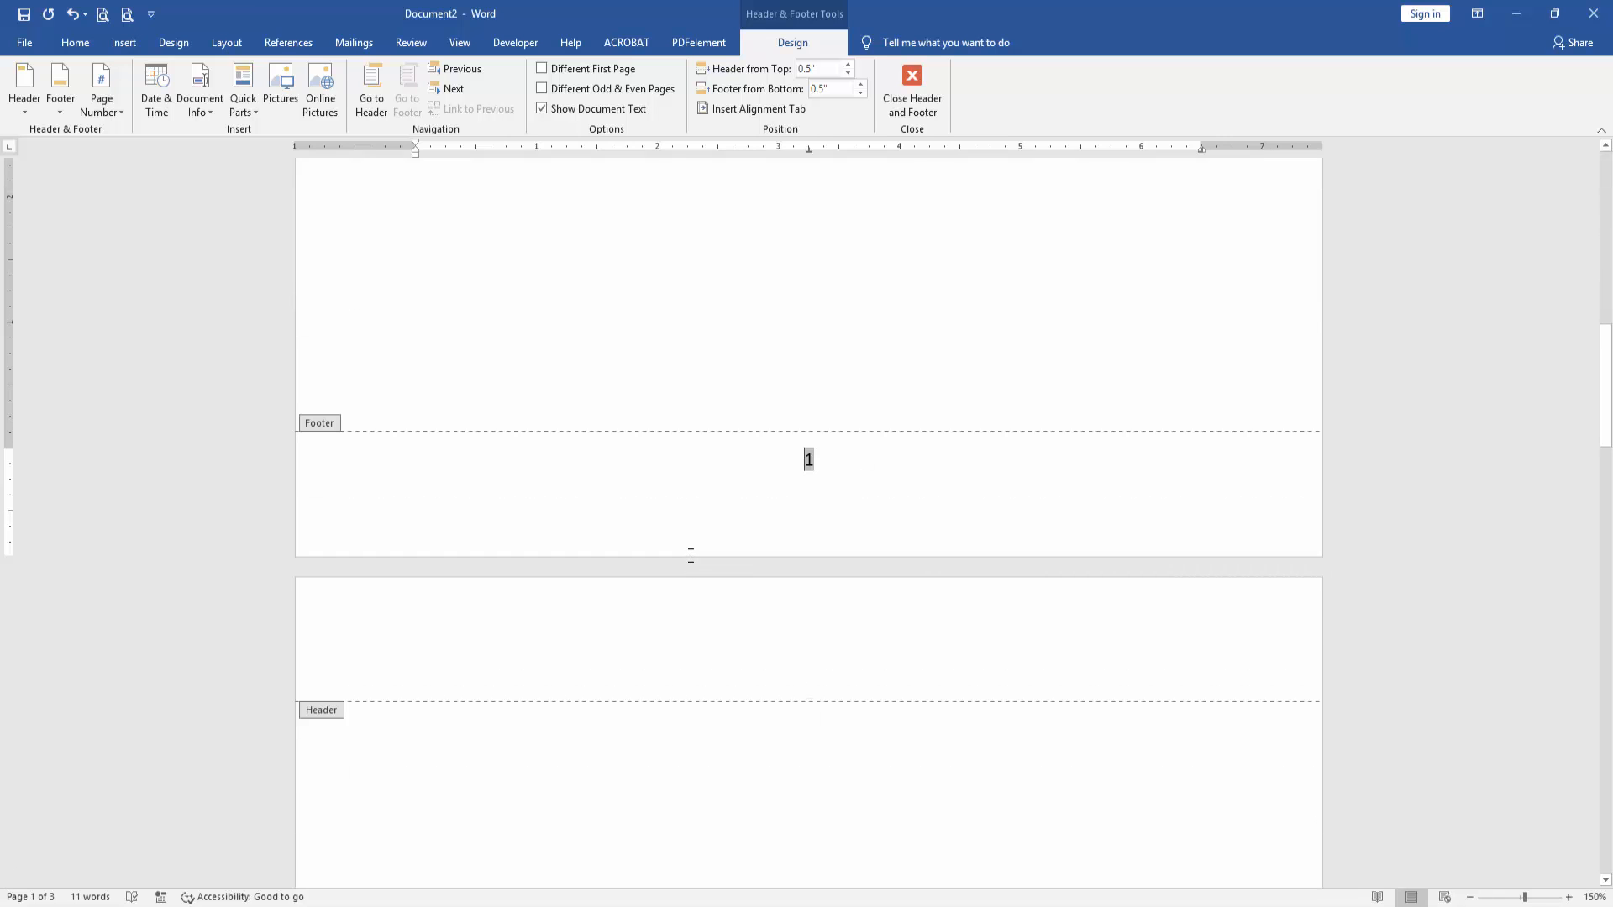
scroll("down", 3)
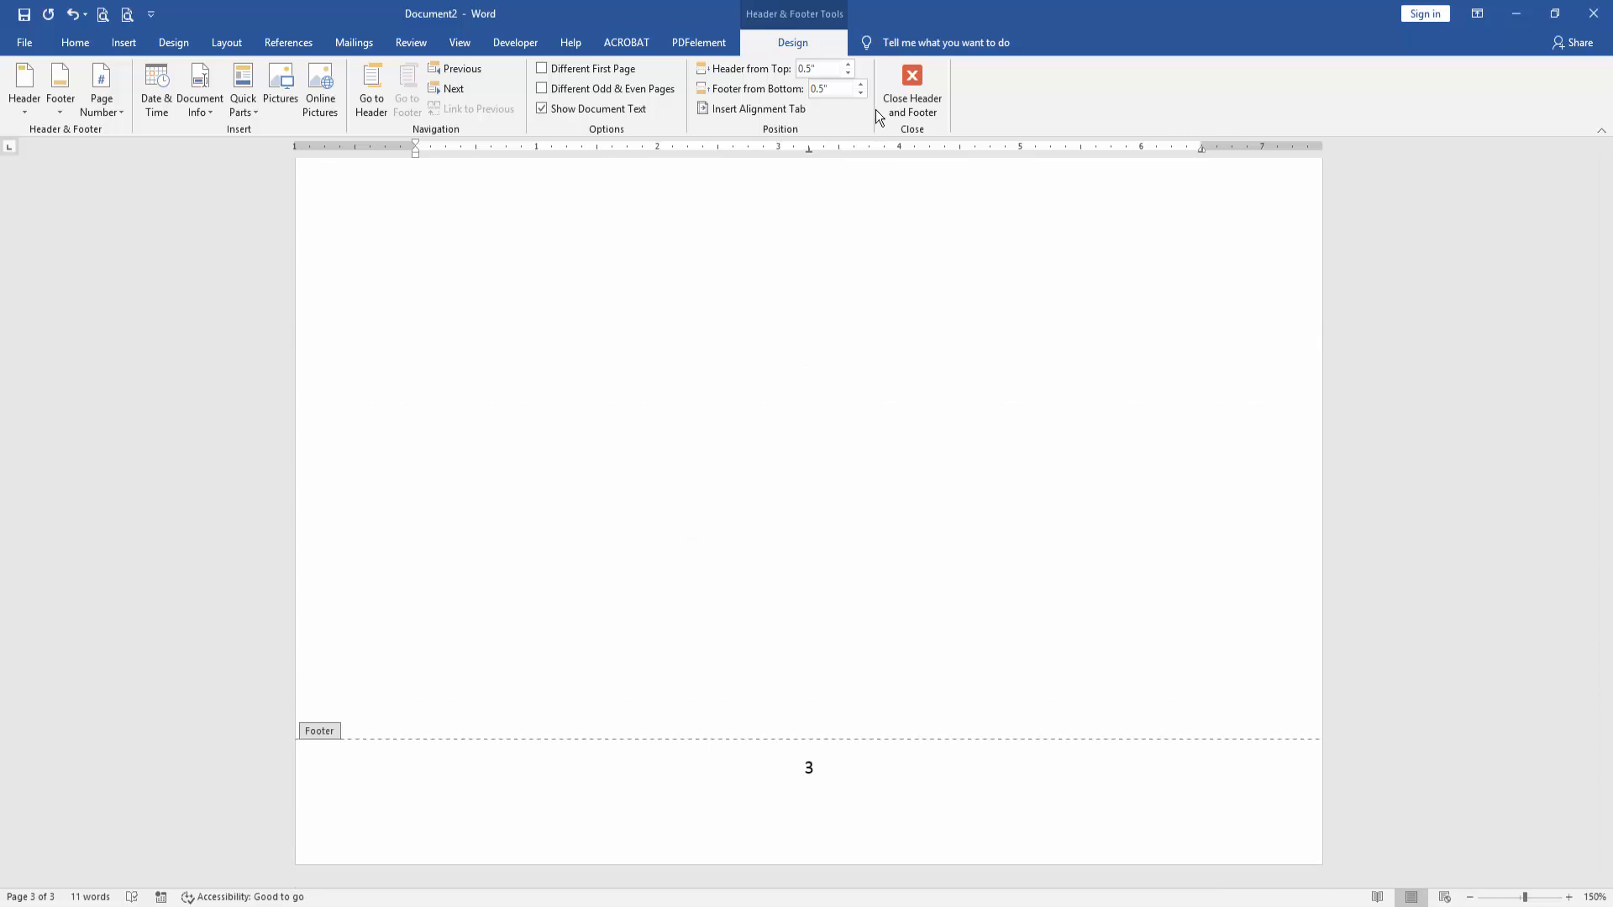
- Close Header and Footer, returning to the body with page 1's centred number visible
left_click(911, 76)
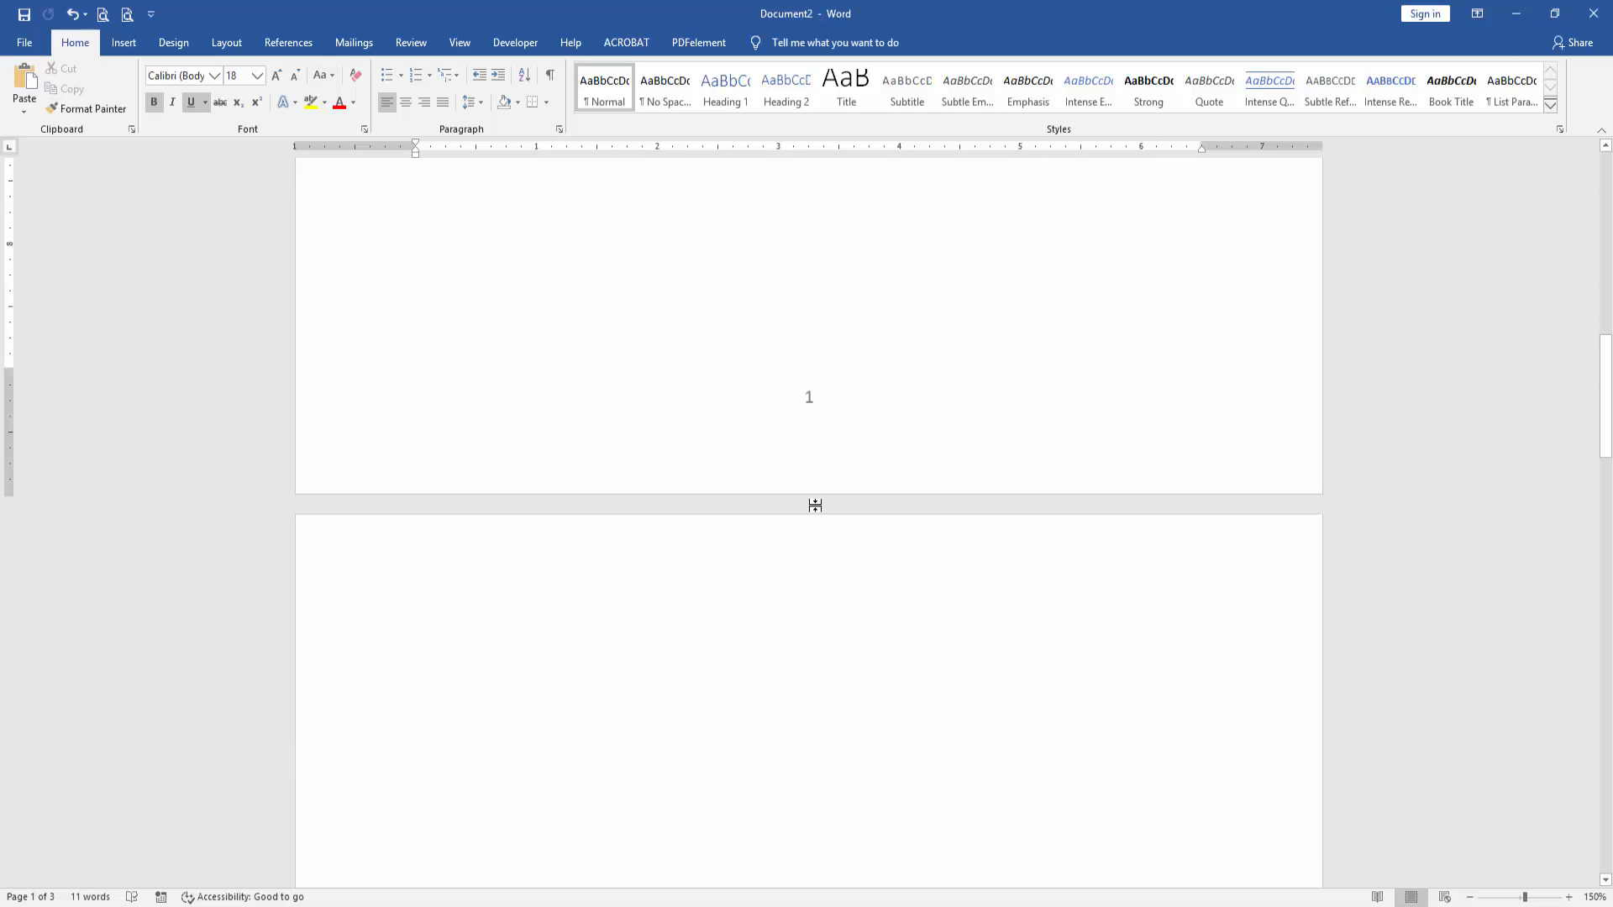
mouse_move(823, 411)
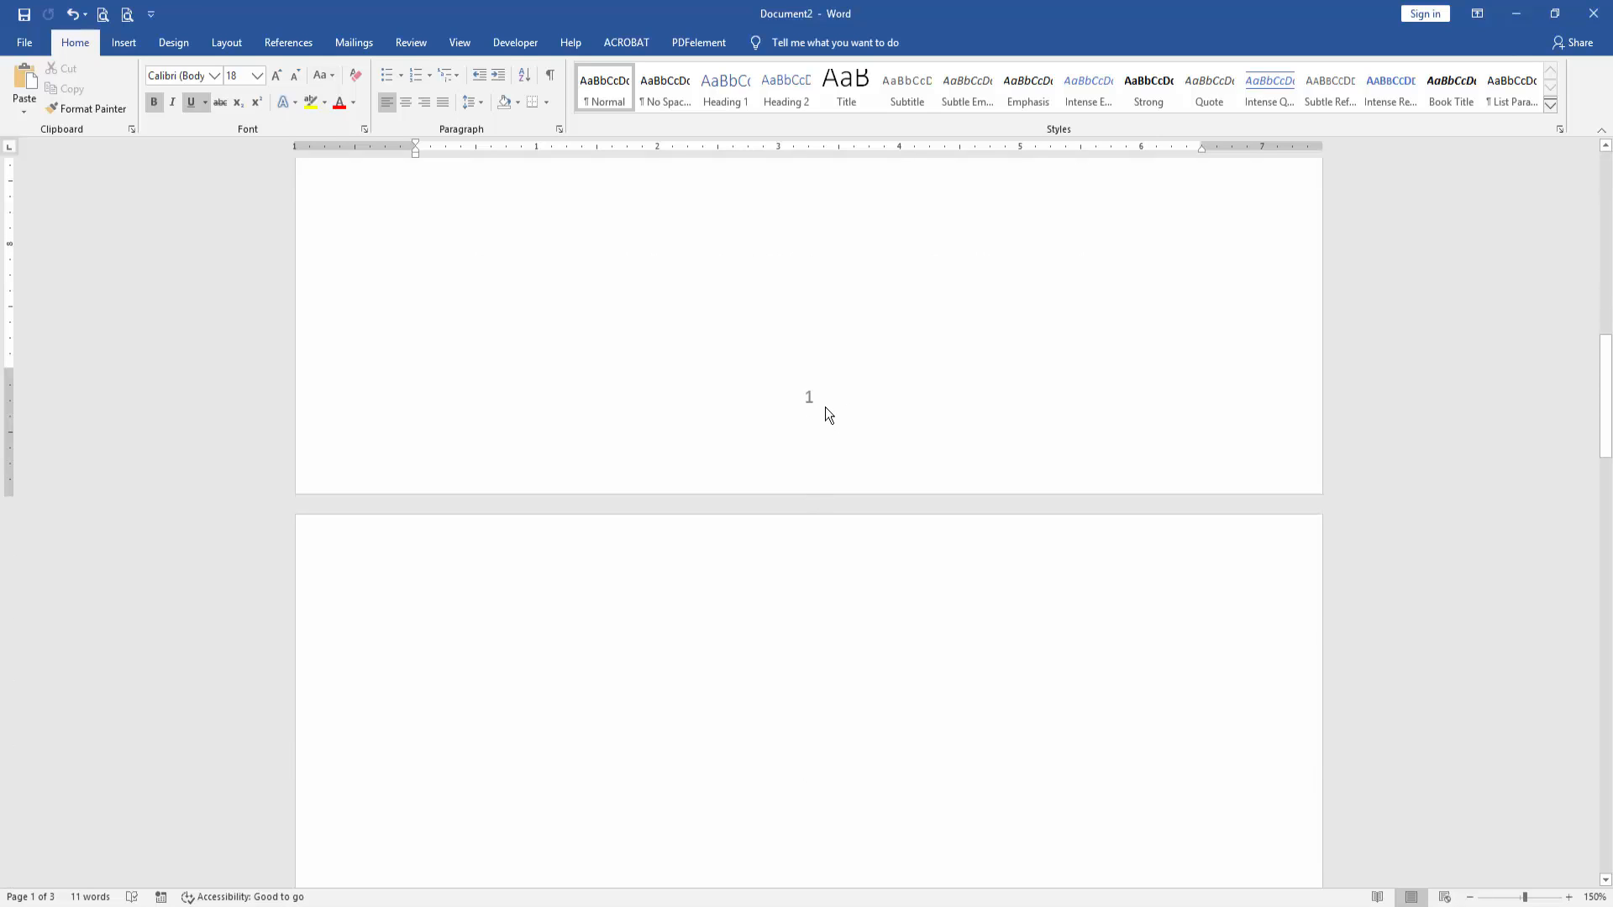
mouse_move(881, 414)
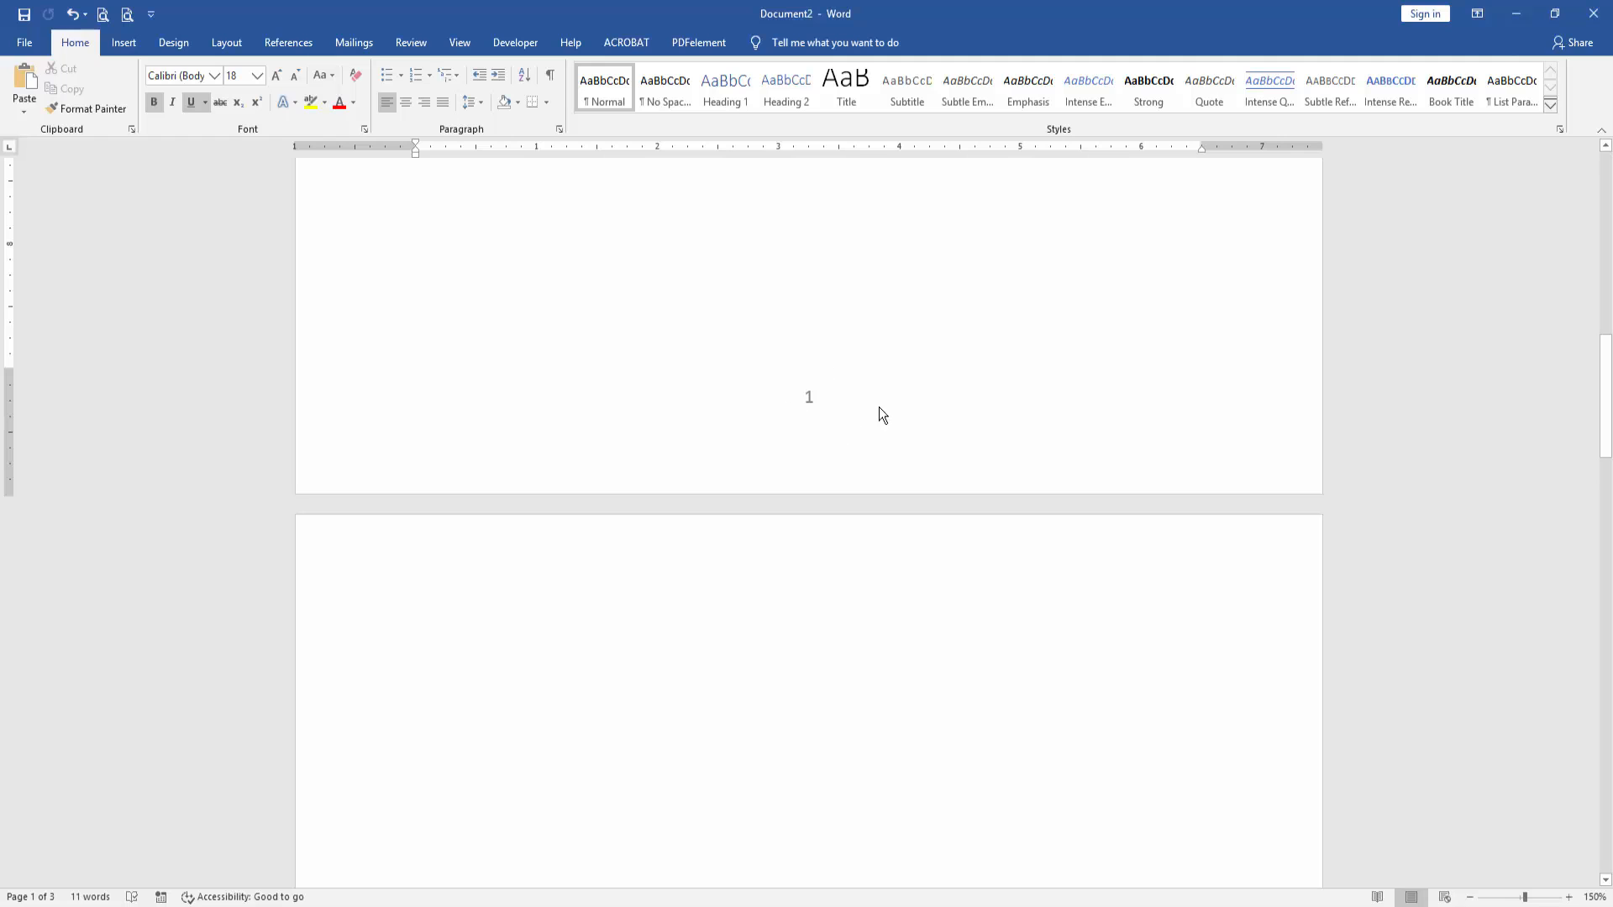
double_click(808, 397)
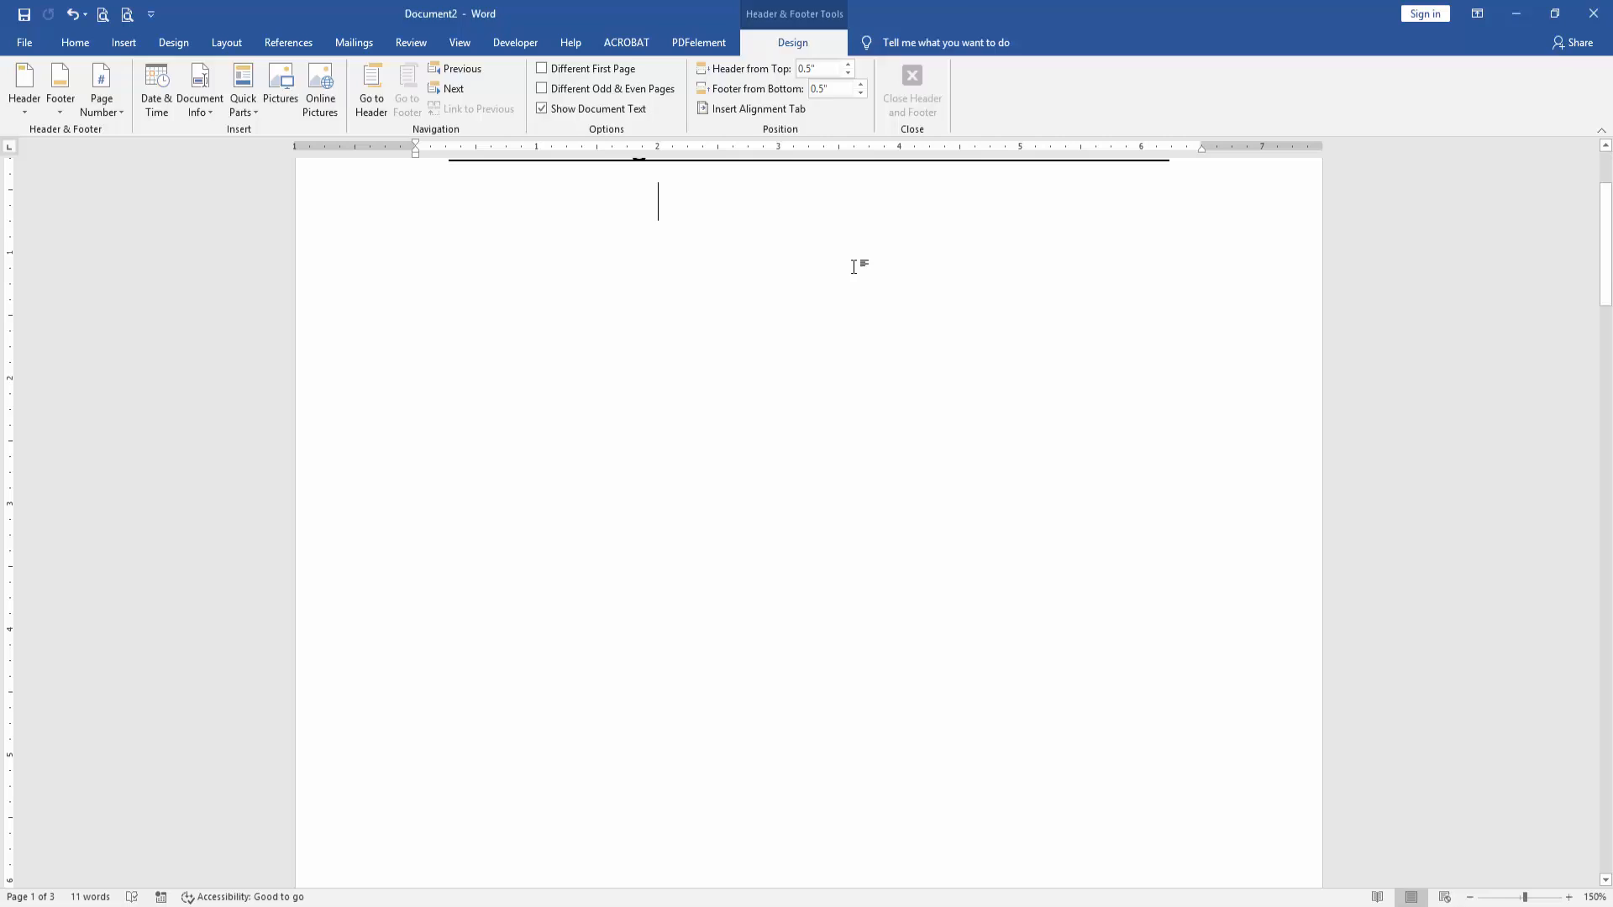
left_click(911, 87)
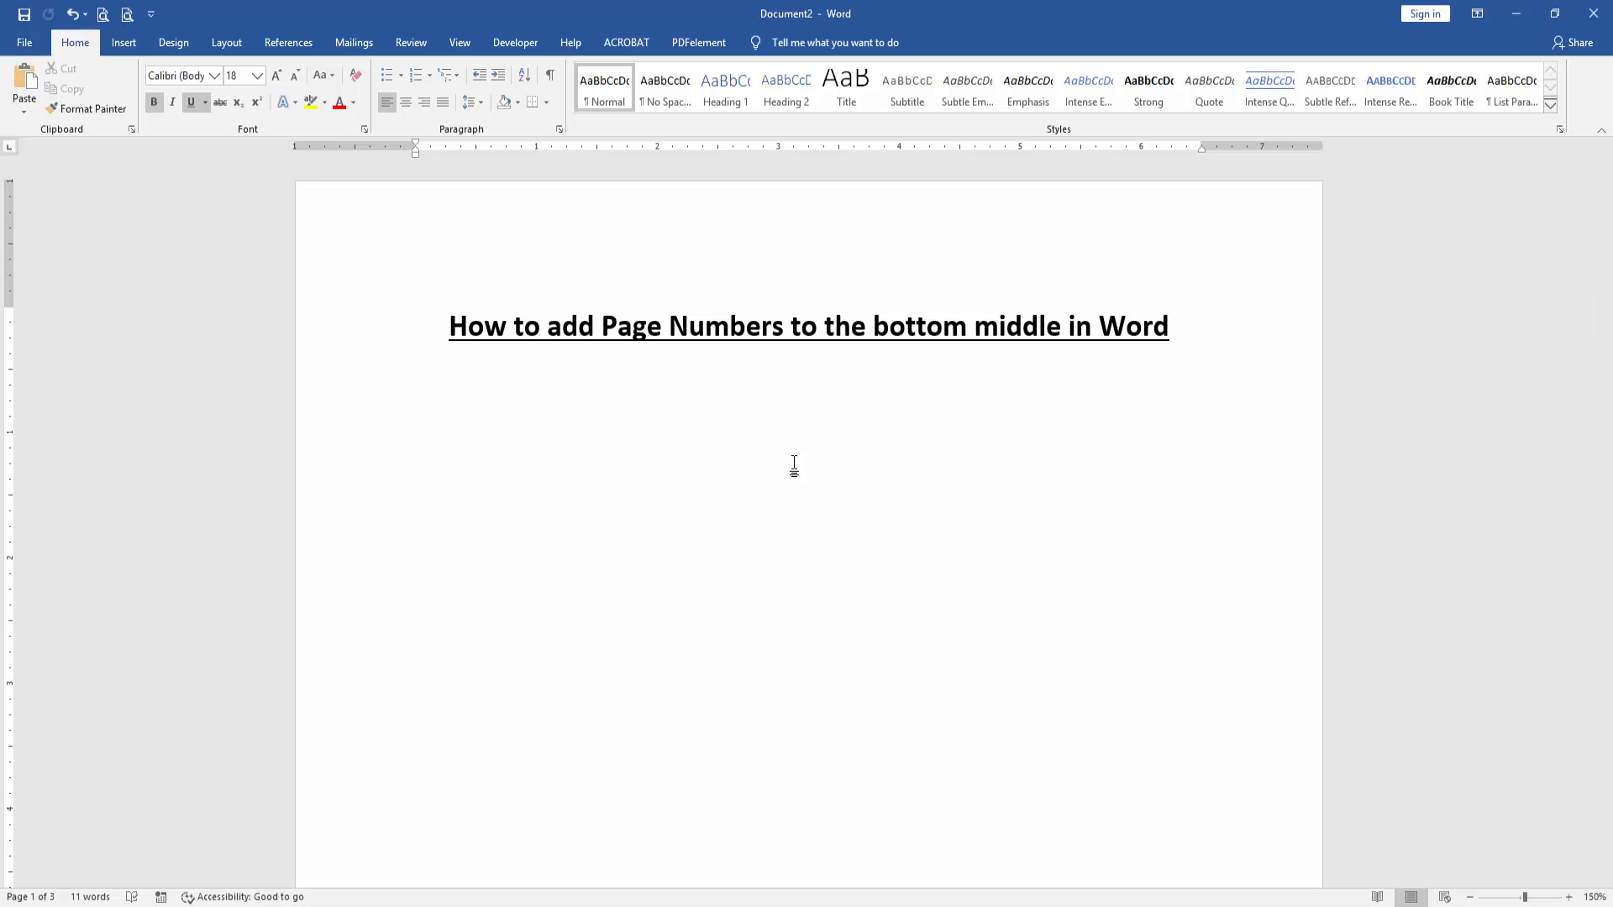
left_click(658, 380)
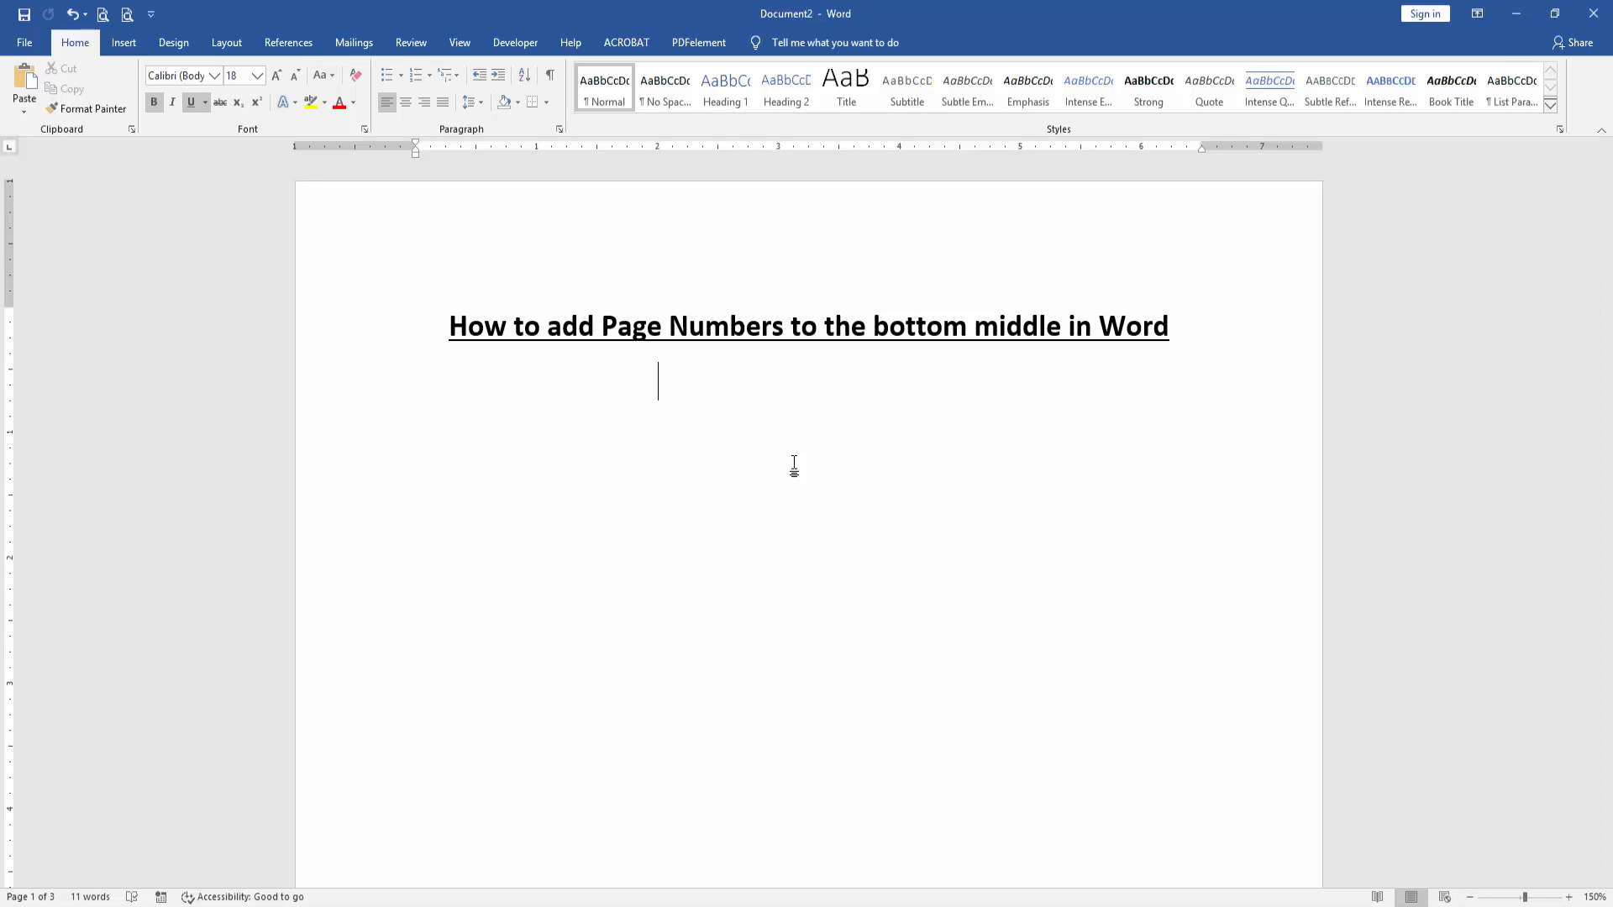